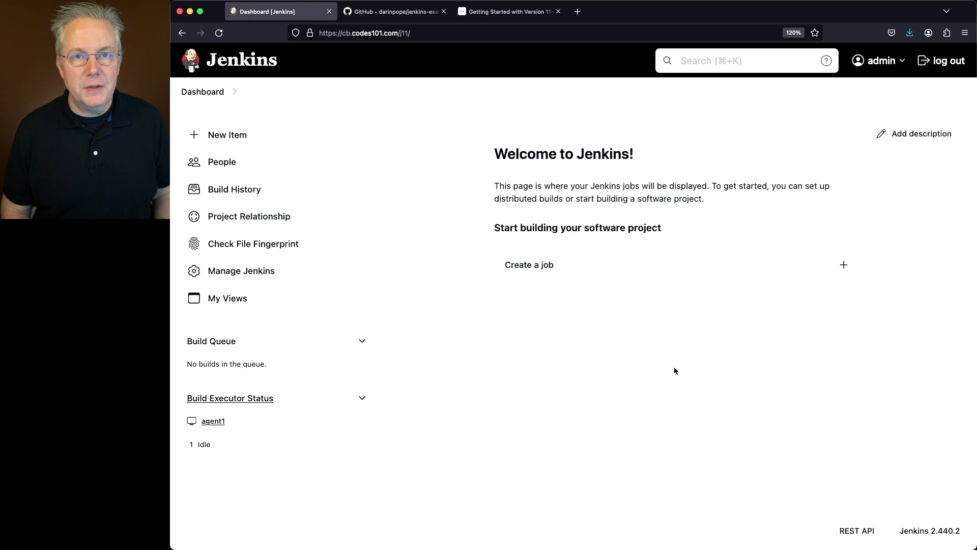
pyautogui.moveTo(655, 303)
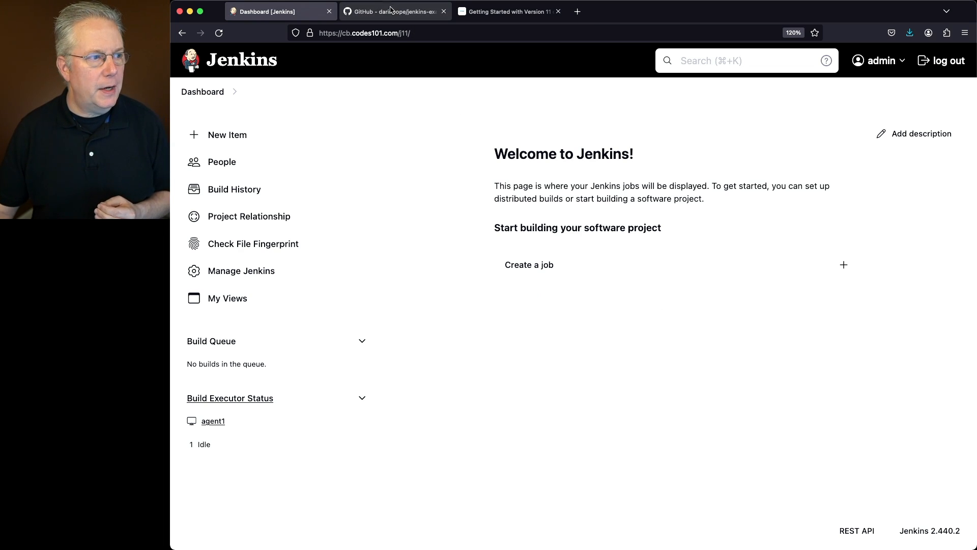
# Browse the jenkins-example-phpunit tests folder to see EmailTest.php, then go back to the repository root.
pyautogui.click(394, 11)
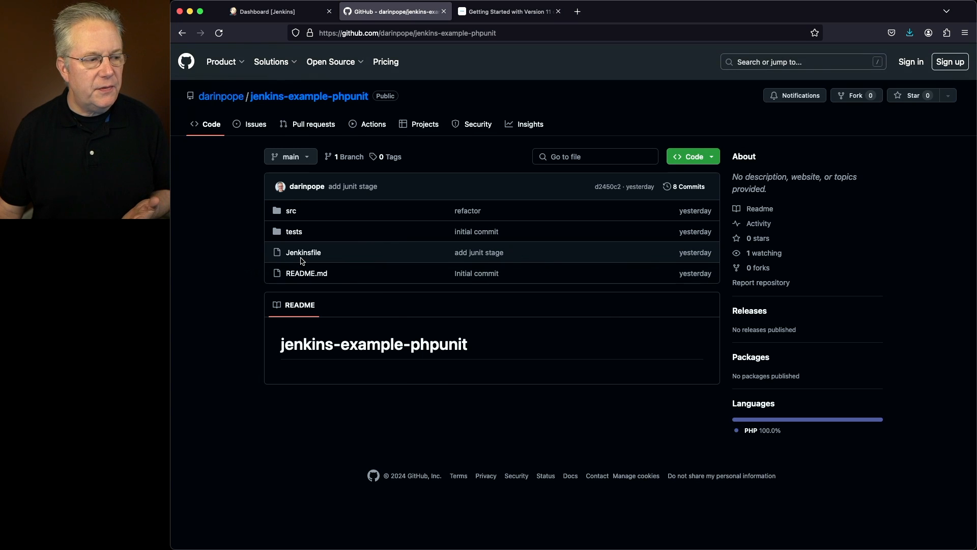
pyautogui.moveTo(291, 211)
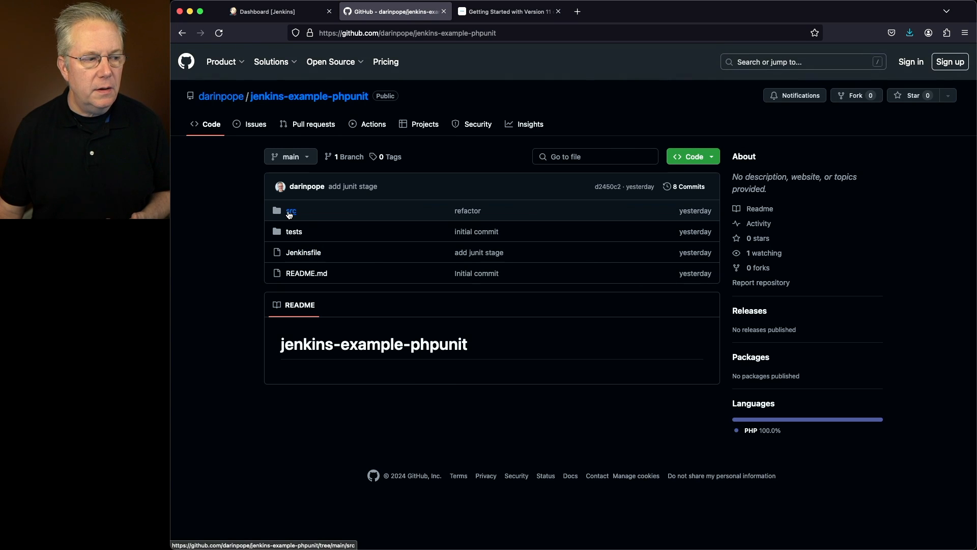
pyautogui.moveTo(428, 392)
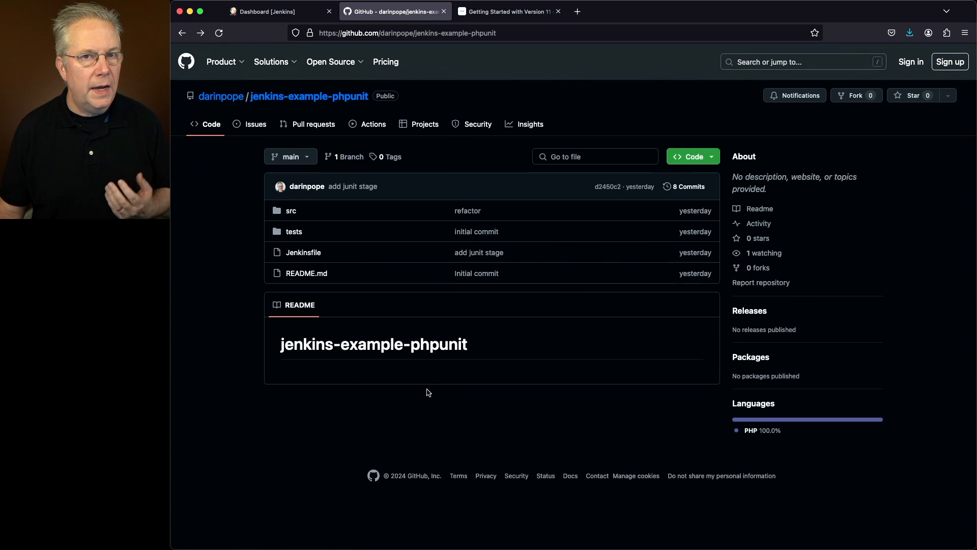
pyautogui.click(294, 231)
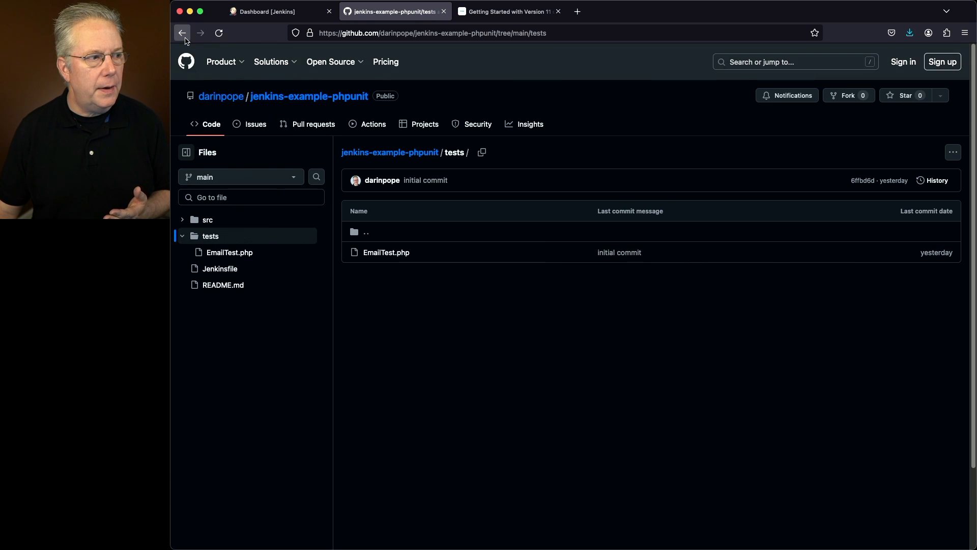
pyautogui.click(182, 33)
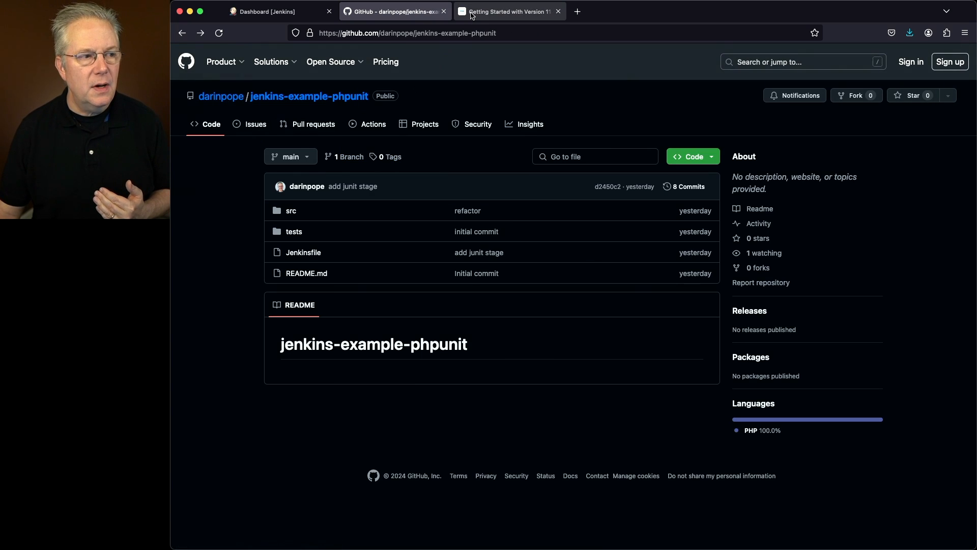
# Scroll through the PHPUnit 11 Getting Started guide down to Test Execution.
pyautogui.click(508, 11)
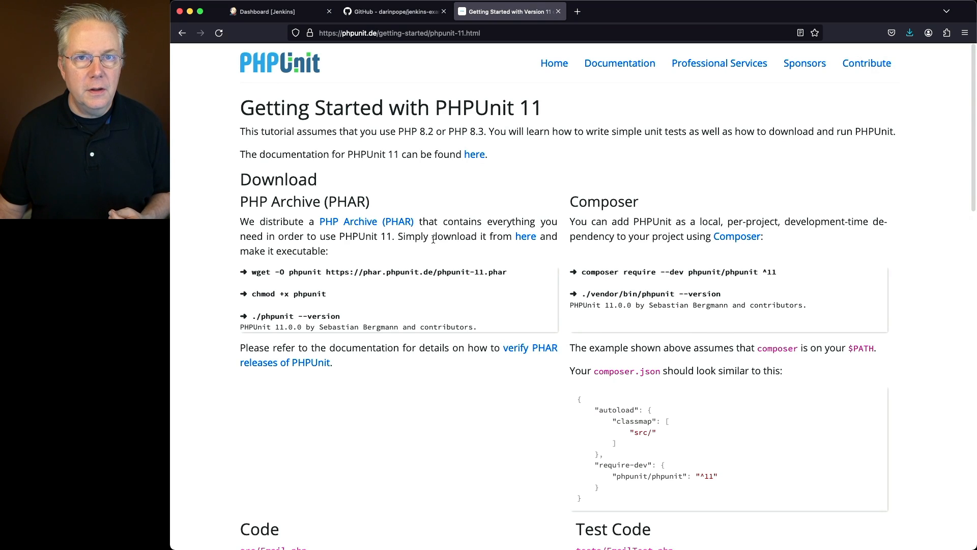
pyautogui.moveTo(427, 258)
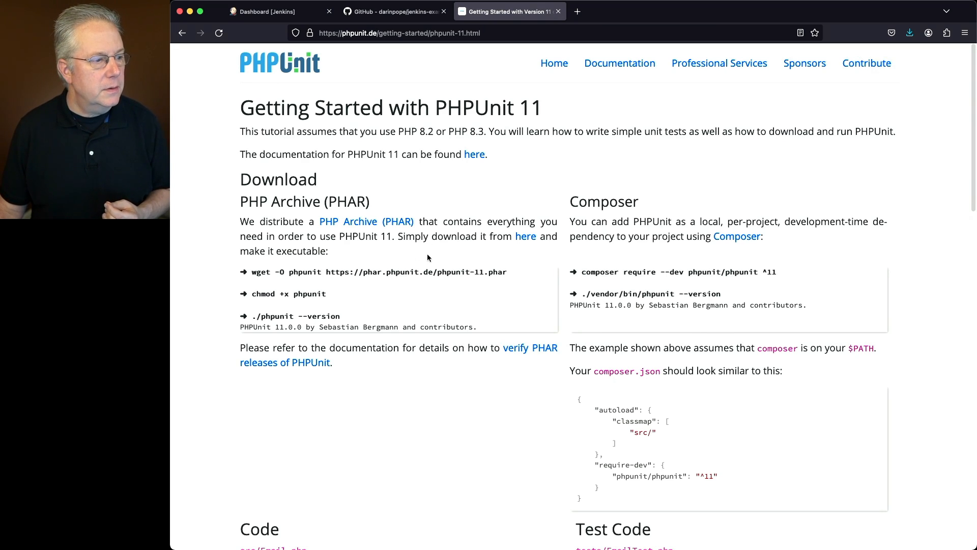
pyautogui.moveTo(295, 293)
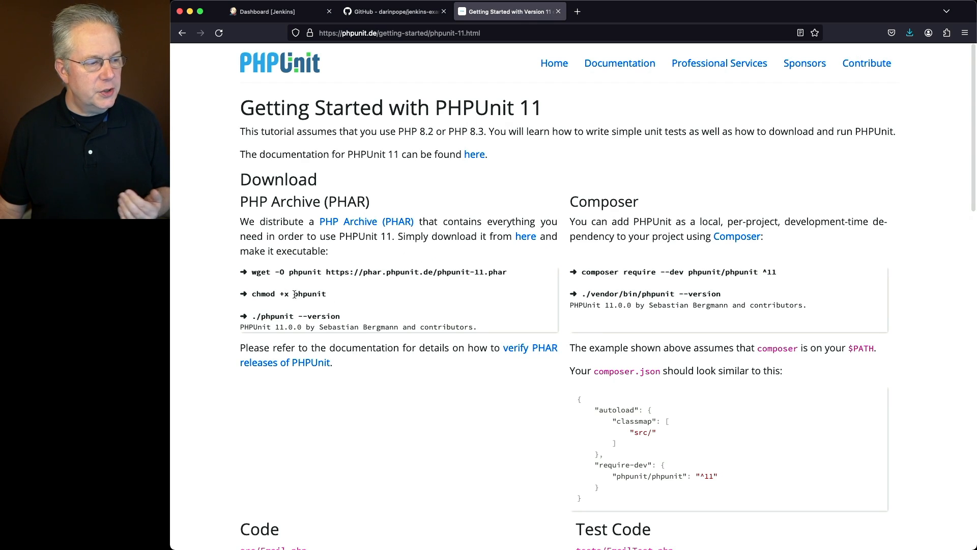
pyautogui.scroll(-3)
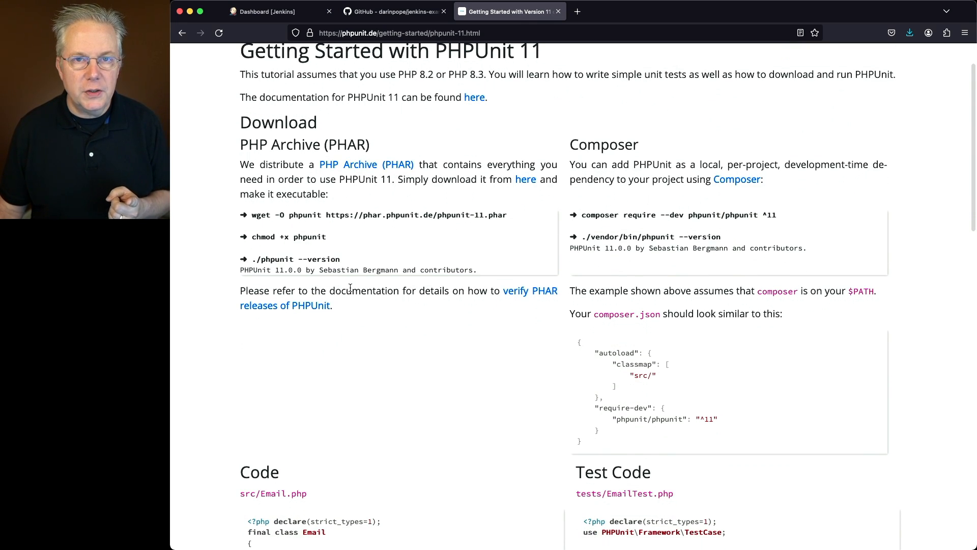
pyautogui.scroll(-3)
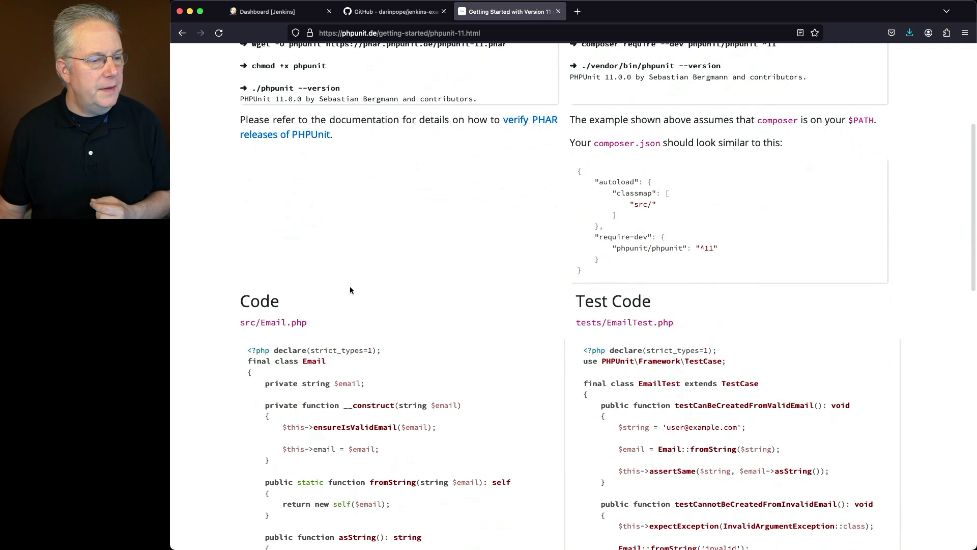
pyautogui.scroll(-3)
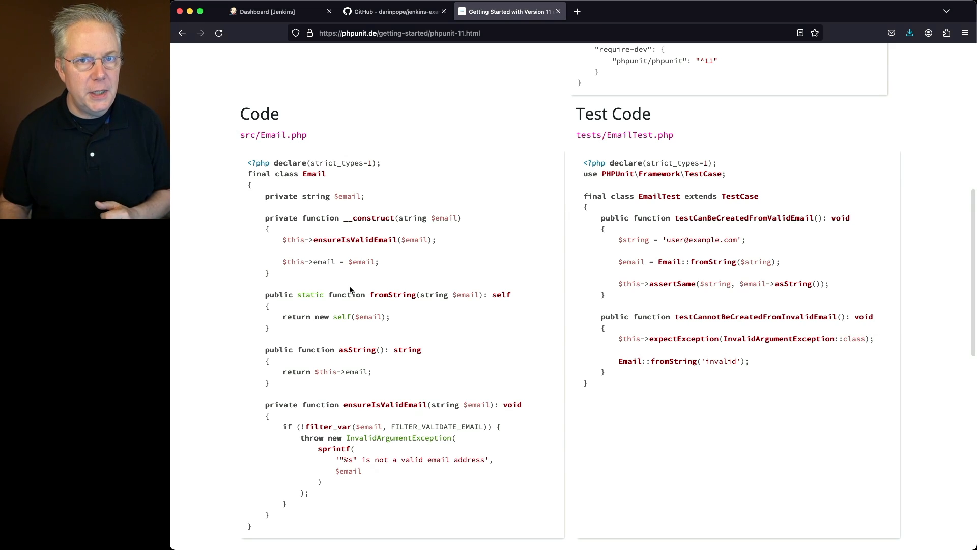
pyautogui.scroll(-3)
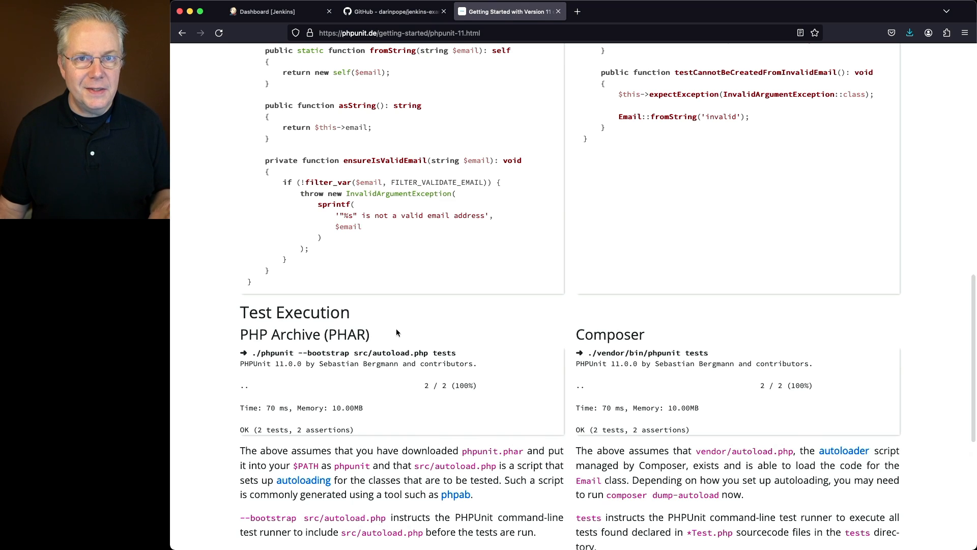
pyautogui.scroll(-3)
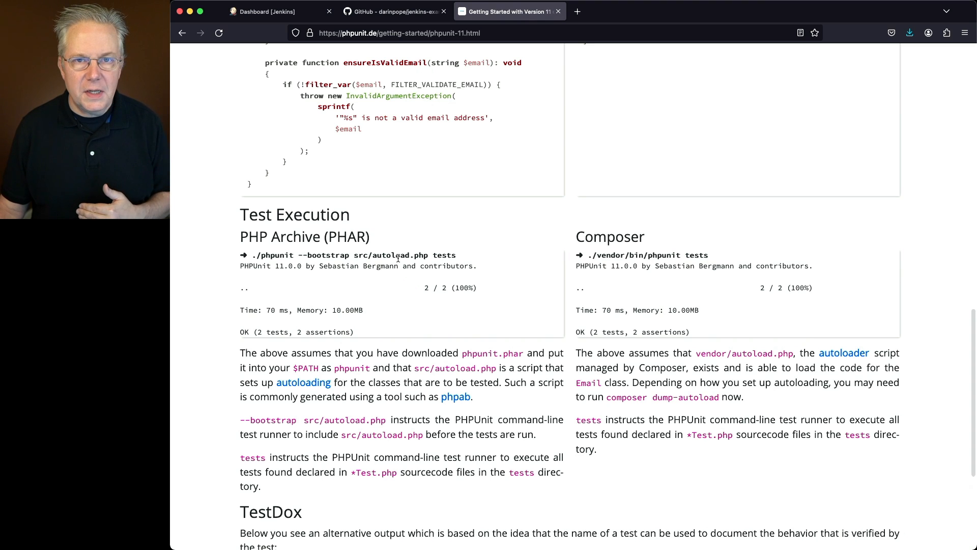
pyautogui.scroll(-3)
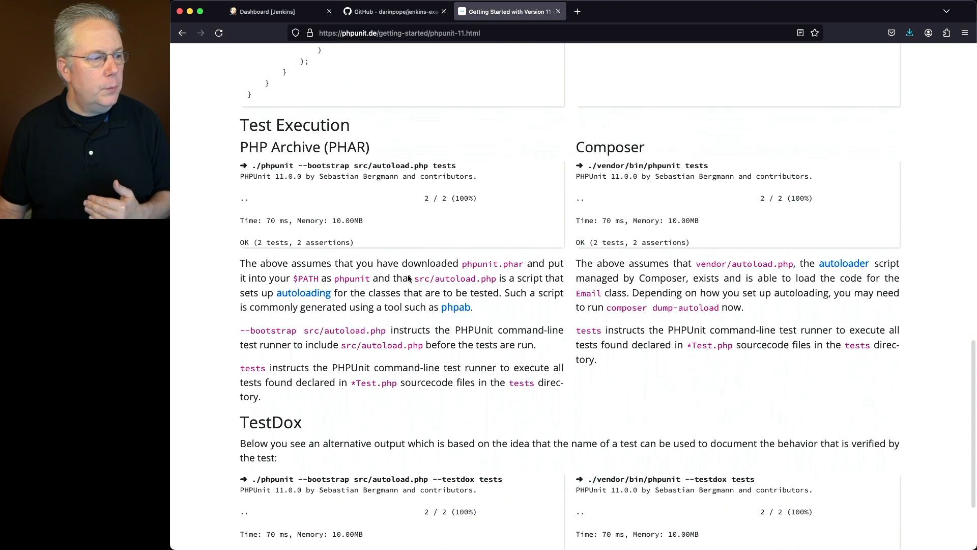
# Highlight the src/autoload.php bootstrap path, then read on to the TestDox output.
pyautogui.doubleClick(361, 165)
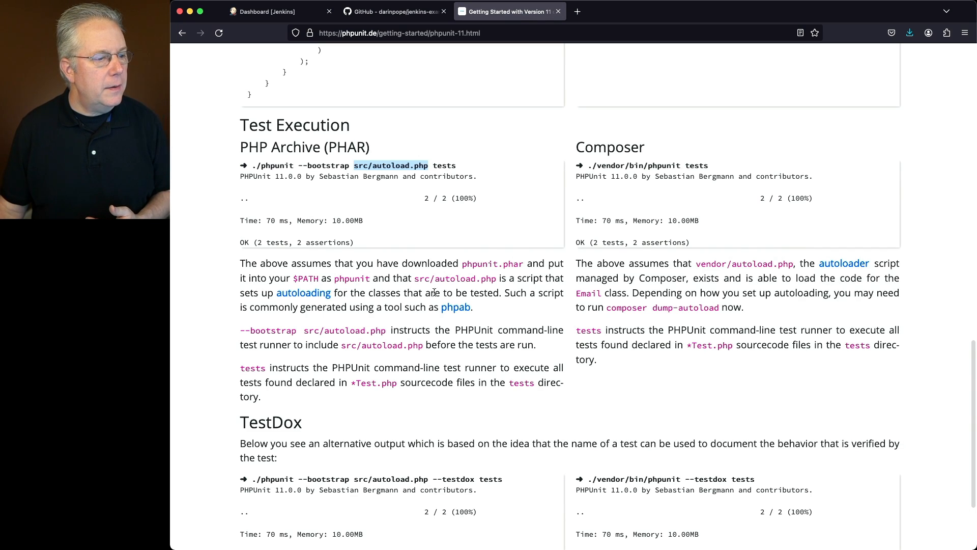
pyautogui.moveTo(471, 318)
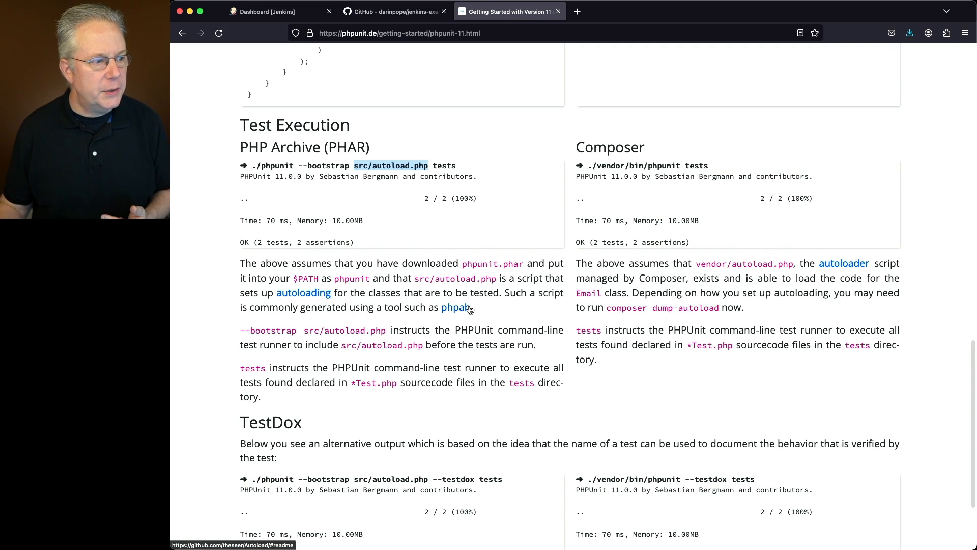
pyautogui.scroll(-3)
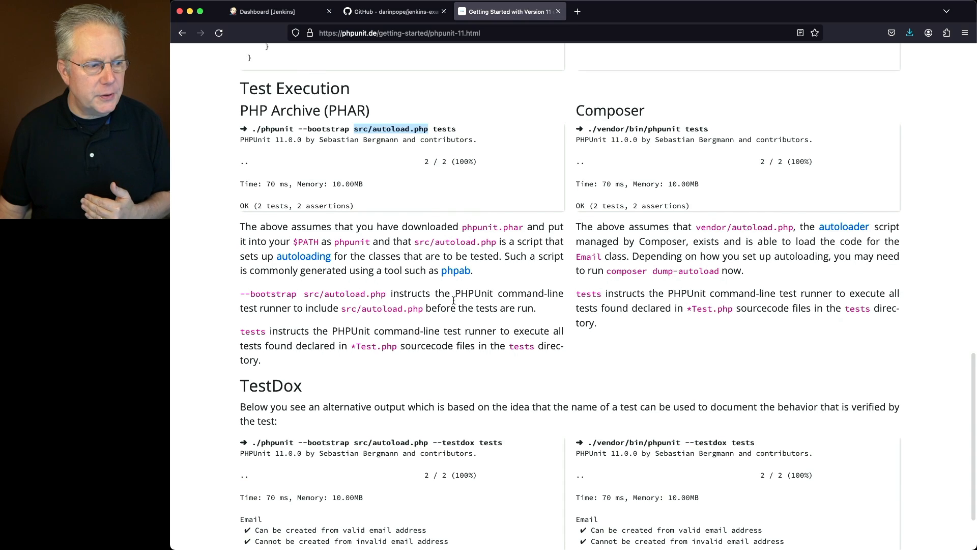
pyautogui.scroll(-3)
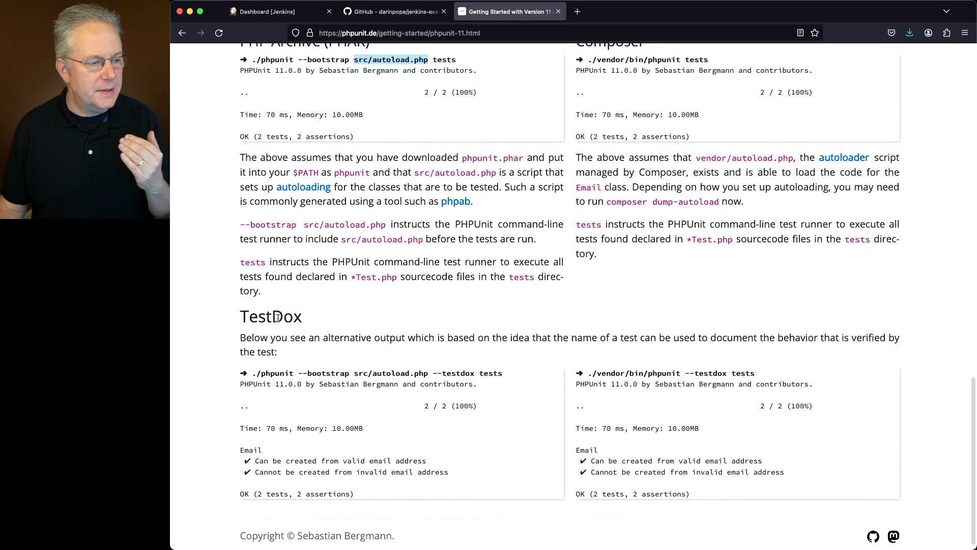
pyautogui.moveTo(306, 324)
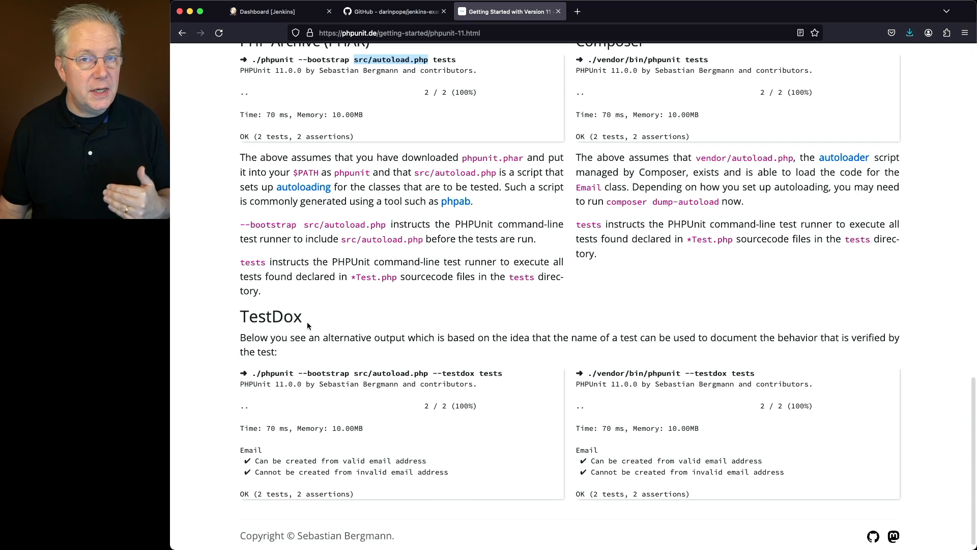
pyautogui.scroll(-3)
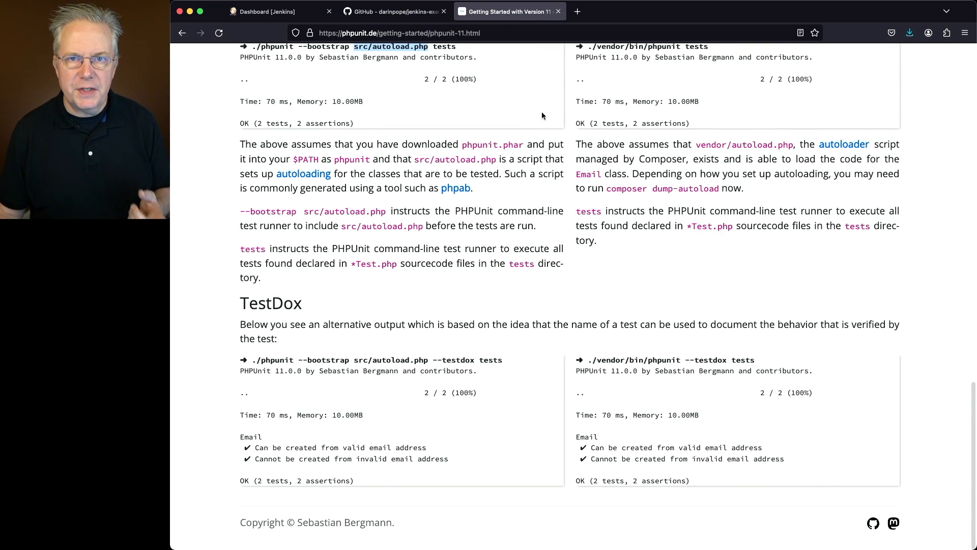
# View the repository's Jenkinsfile with its verify, run tests, TestDox and JUnit stages.
pyautogui.click(393, 11)
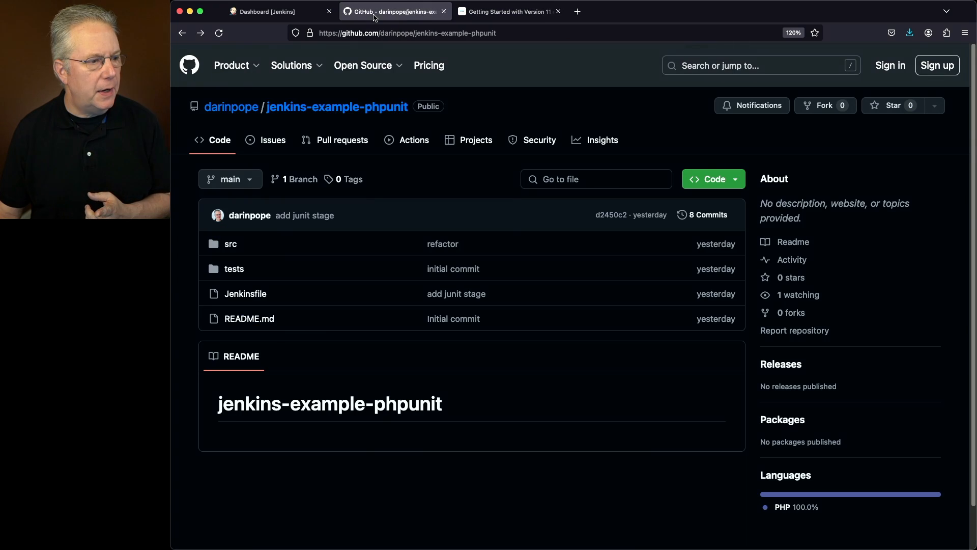
pyautogui.click(245, 293)
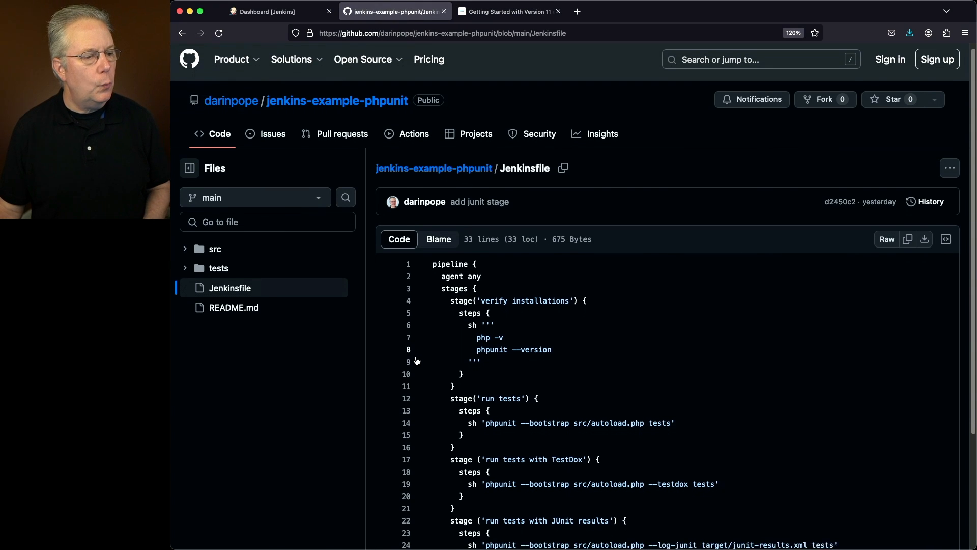
pyautogui.scroll(-3)
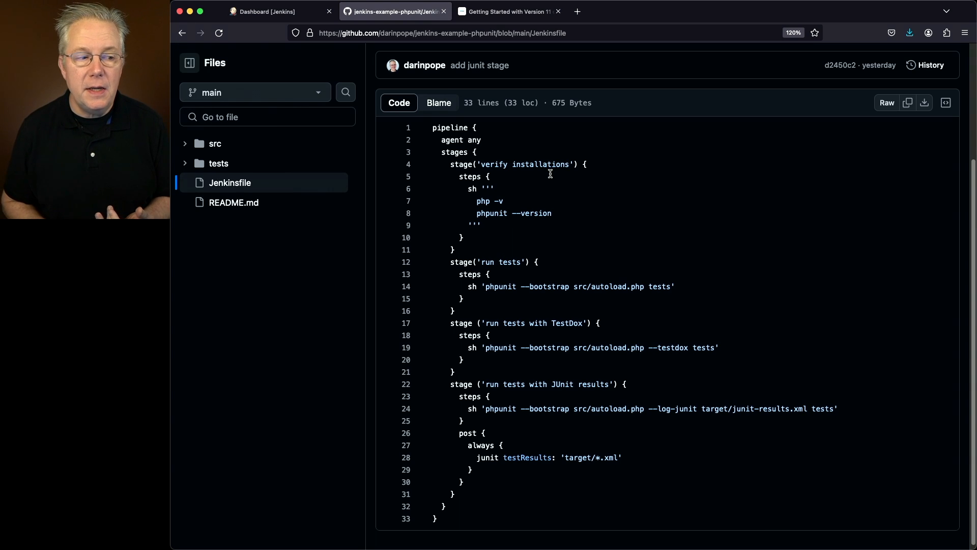
pyautogui.moveTo(529, 245)
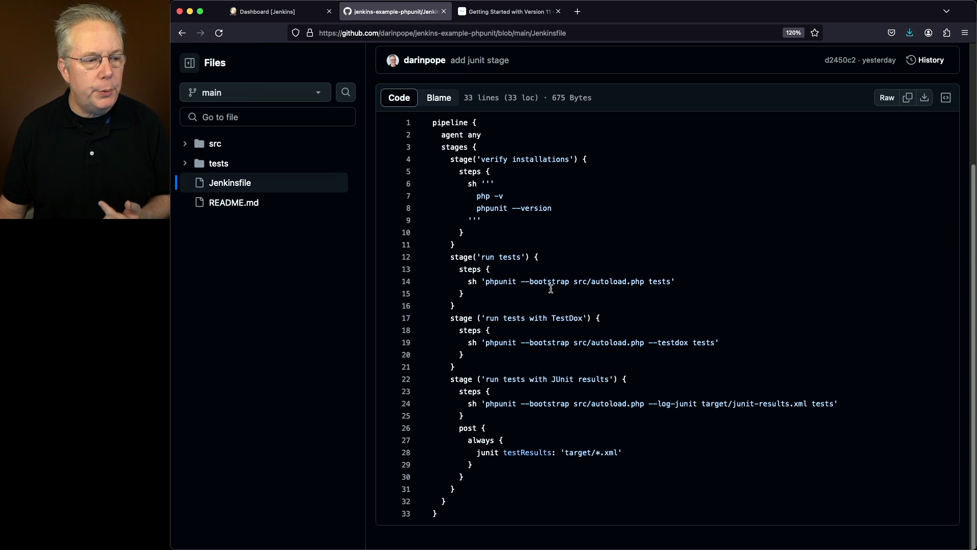
pyautogui.moveTo(634, 285)
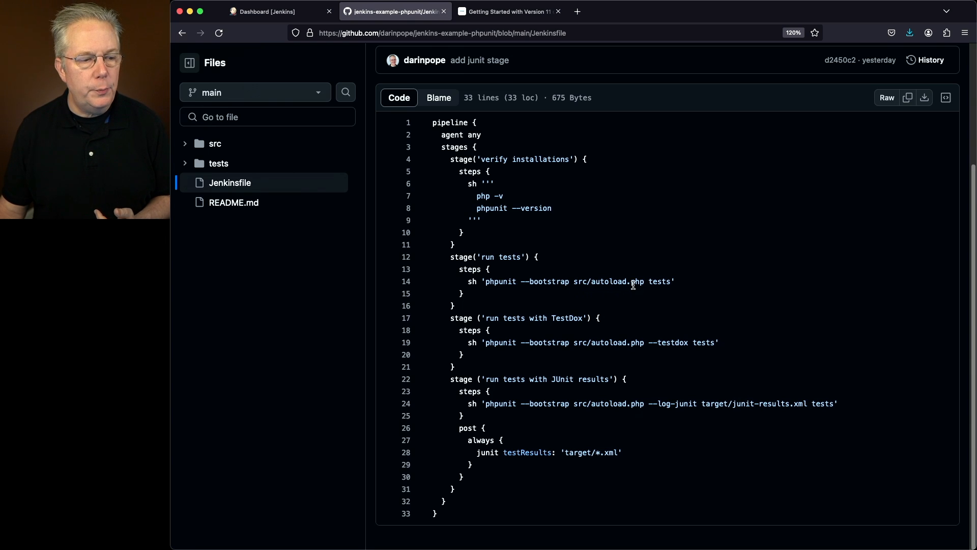
# Scroll the PHPUnit guide back up to the PHAR bootstrap test command.
pyautogui.click(505, 11)
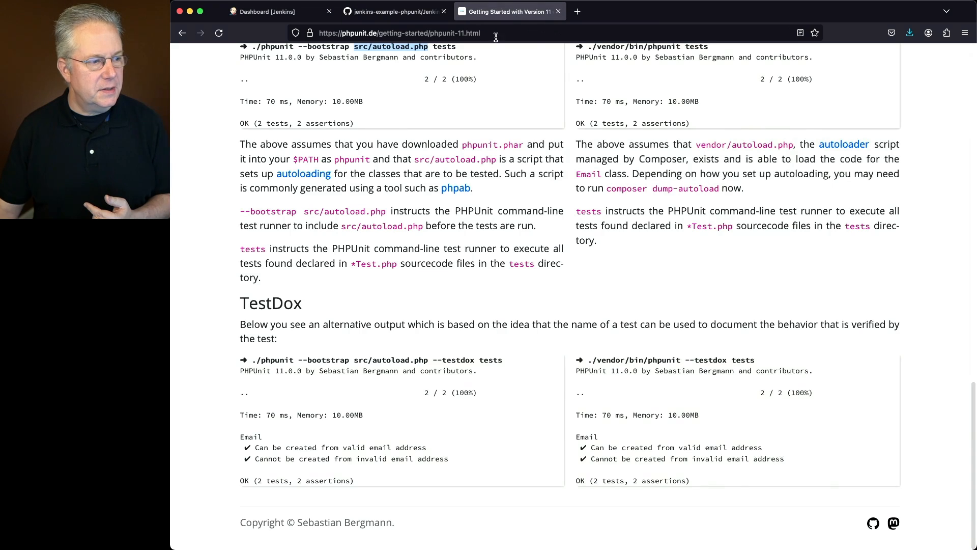
pyautogui.scroll(3)
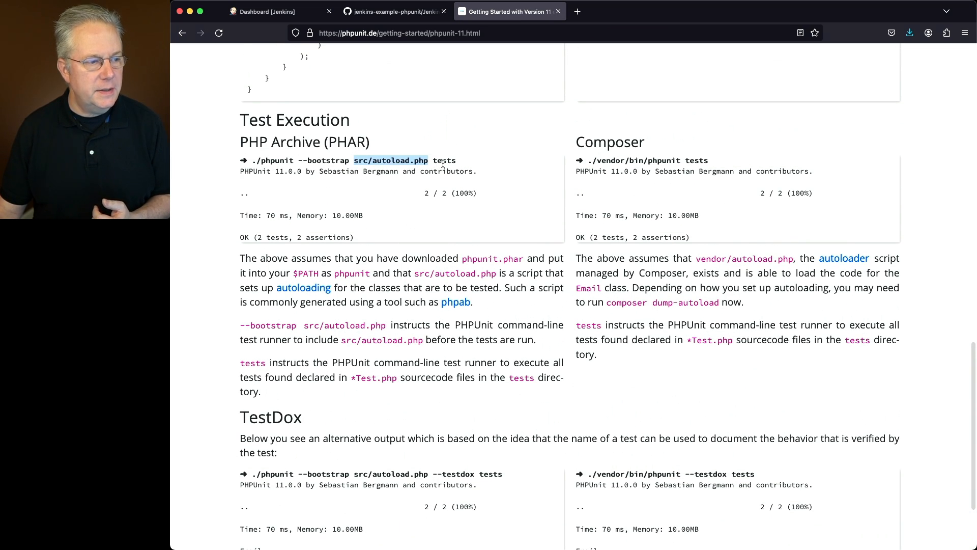
pyautogui.click(394, 11)
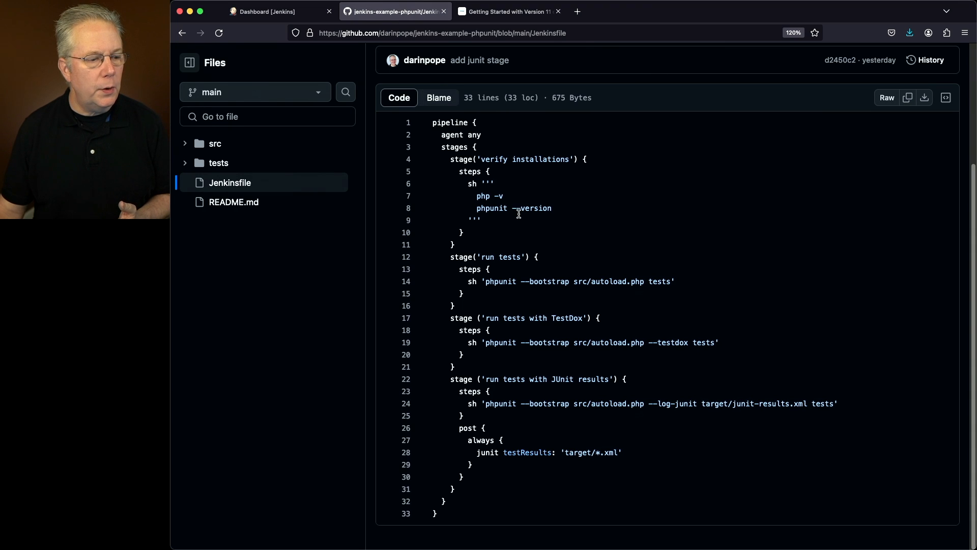
pyautogui.moveTo(653, 342)
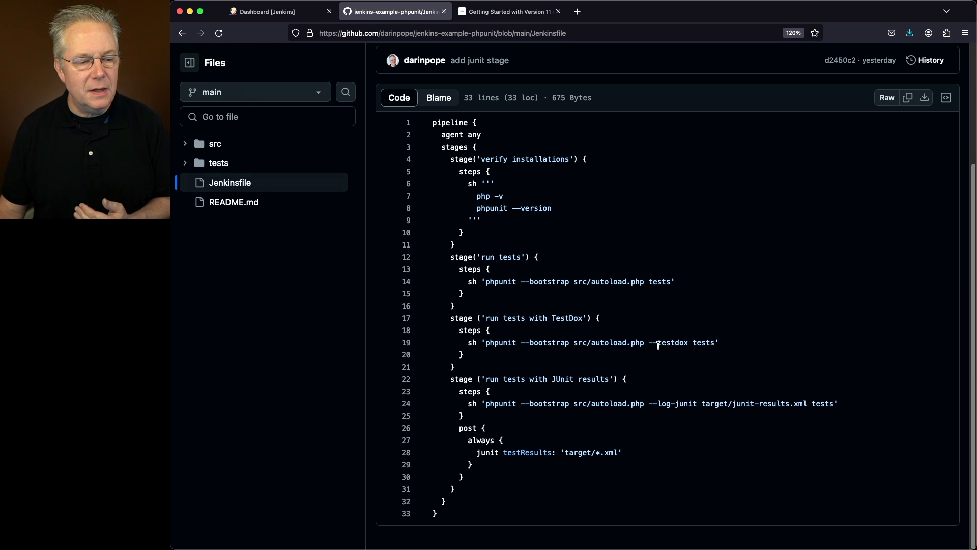
pyautogui.moveTo(589, 278)
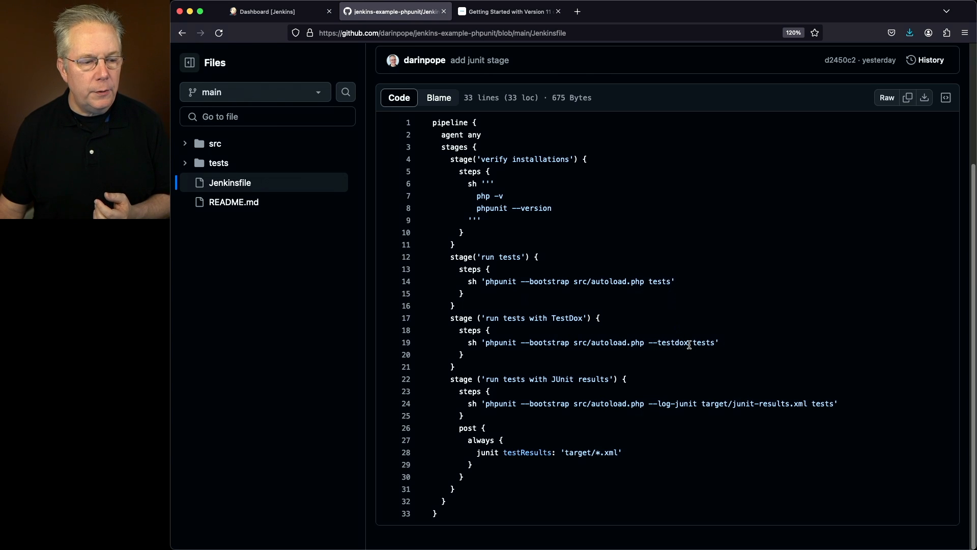
pyautogui.doubleClick(669, 342)
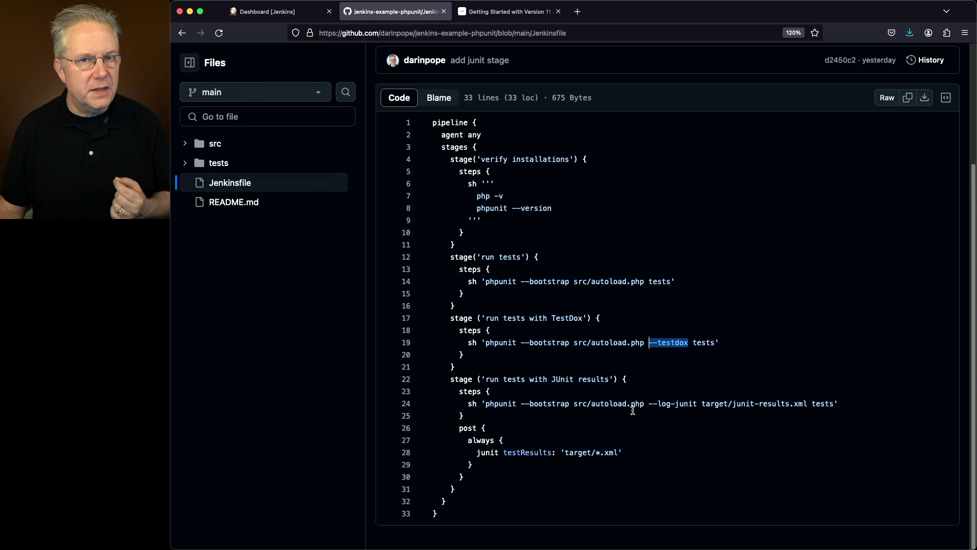
pyautogui.moveTo(697, 409)
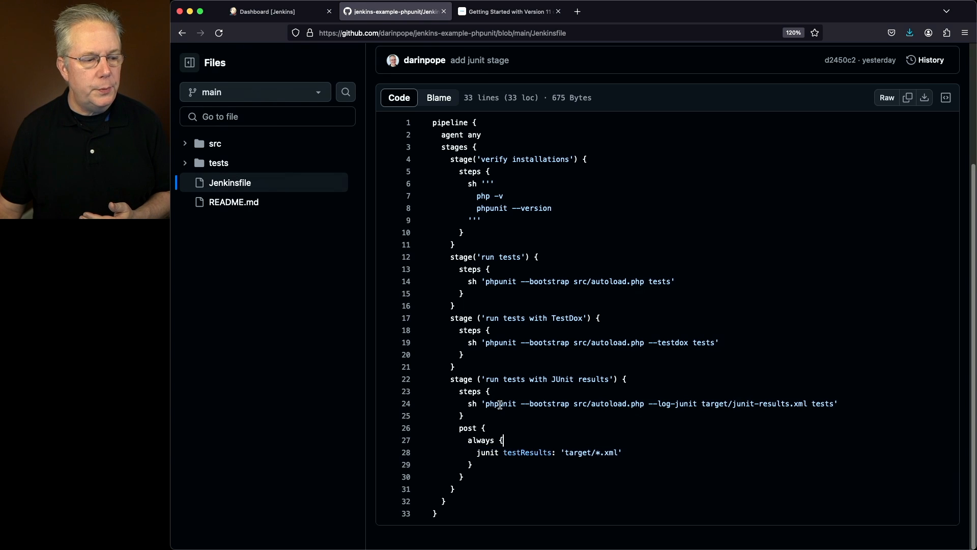
pyautogui.doubleClick(671, 403)
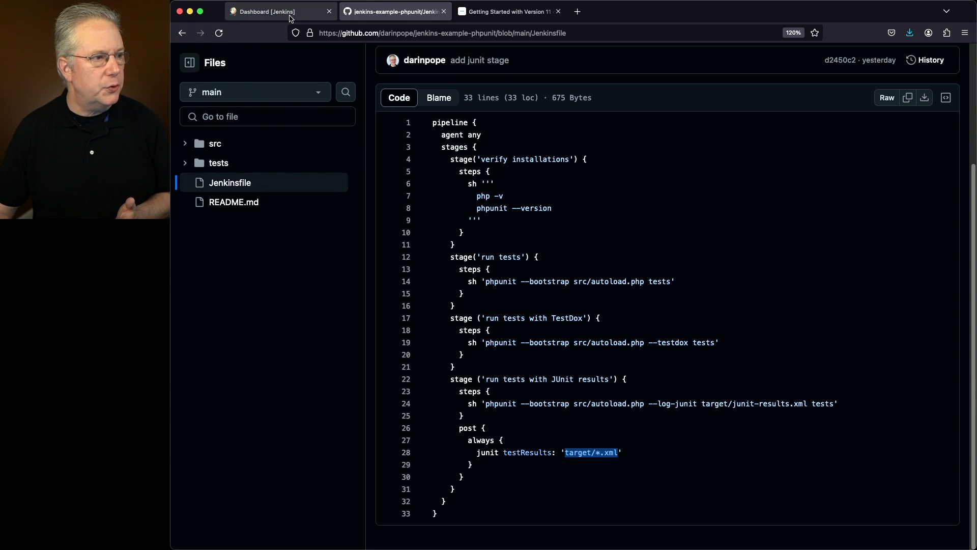
# Open the phpunit pipeline job in Jenkins and trigger Build Now.
pyautogui.click(269, 12)
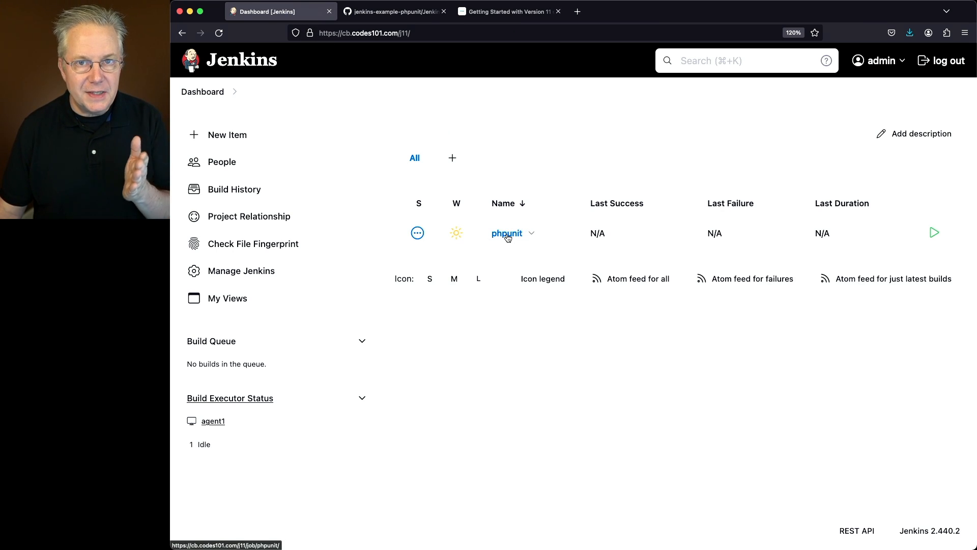
pyautogui.click(507, 233)
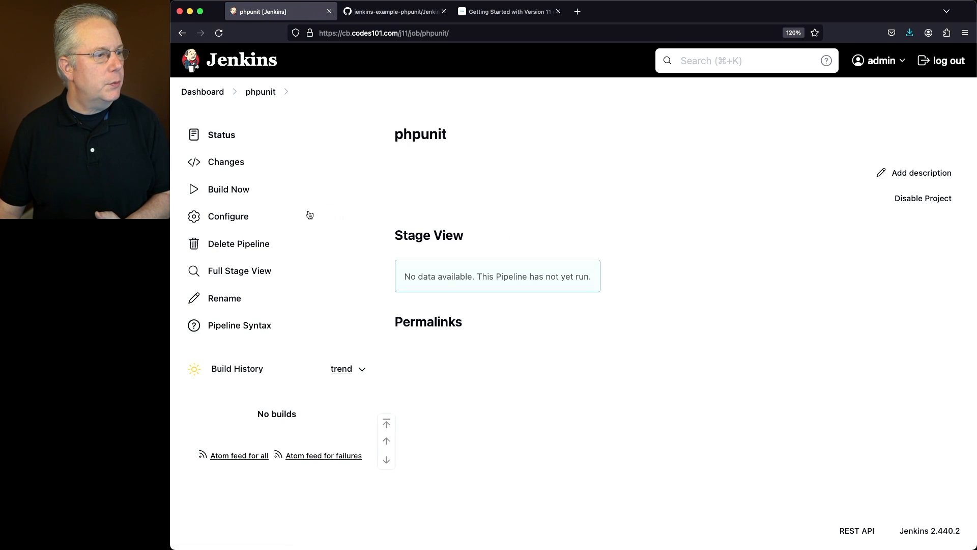
pyautogui.click(228, 189)
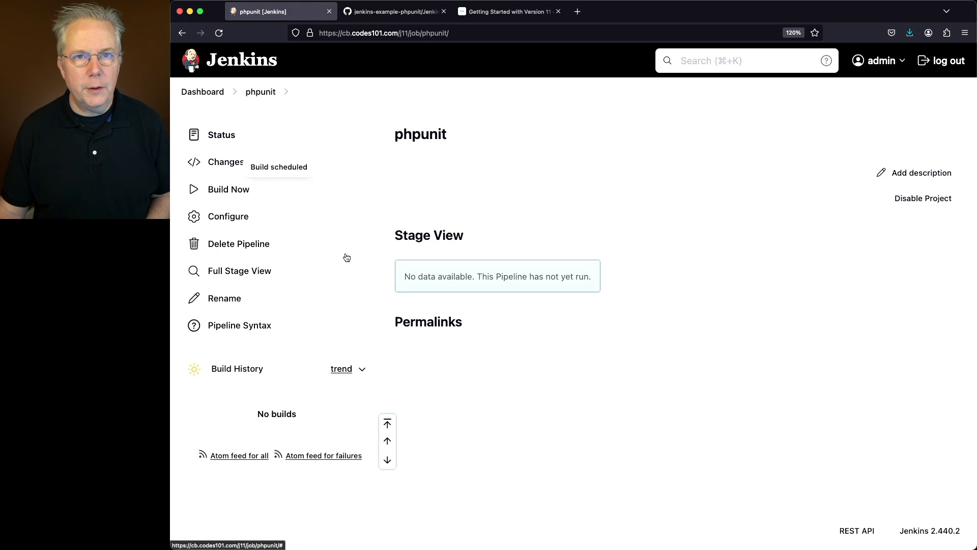
# Open build #1's console output, note the PHP version, and scroll through the stages.
pyautogui.click(228, 189)
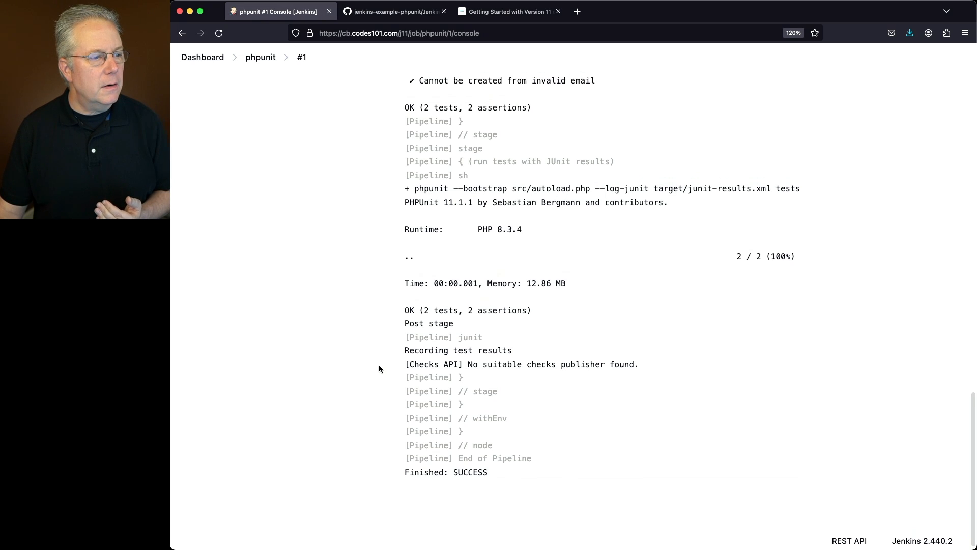
pyautogui.scroll(3)
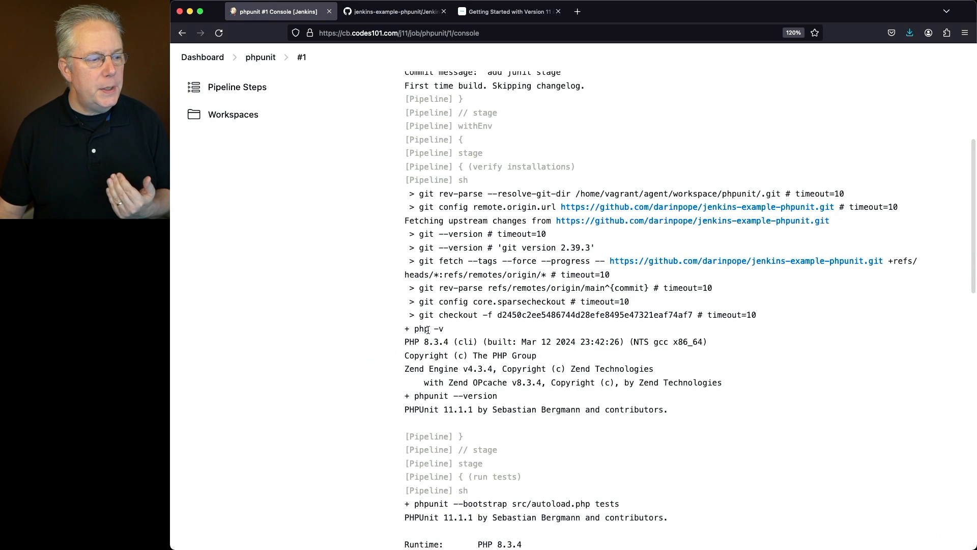
pyautogui.doubleClick(413, 342)
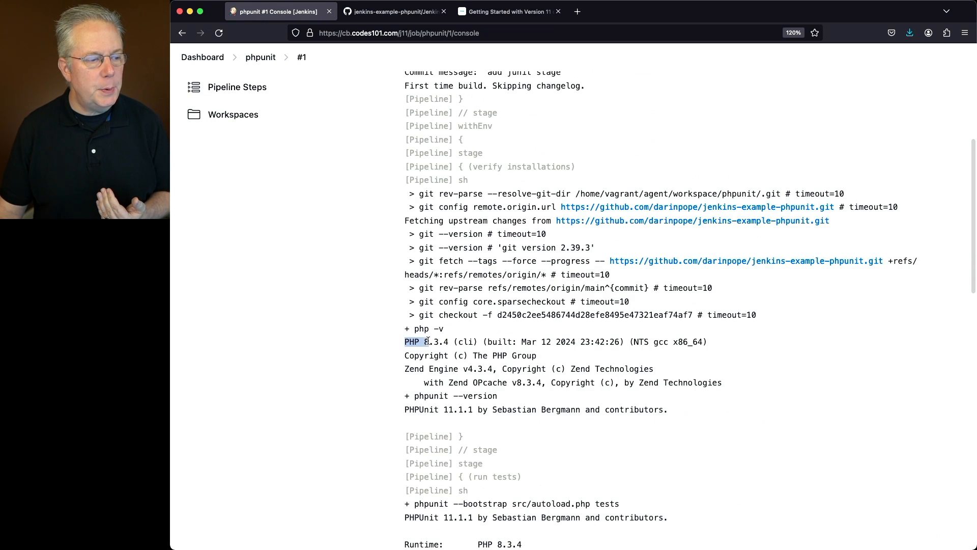
pyautogui.scroll(-3)
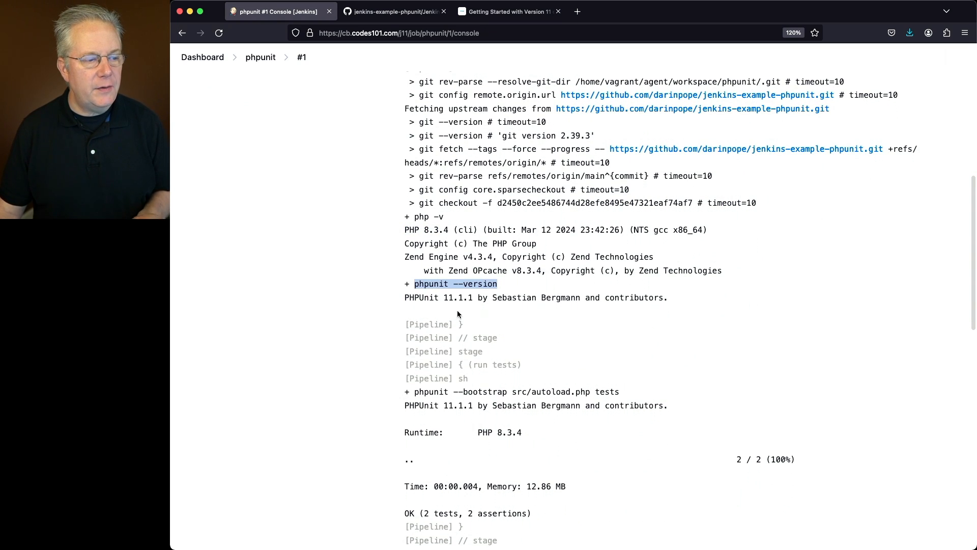
pyautogui.scroll(-3)
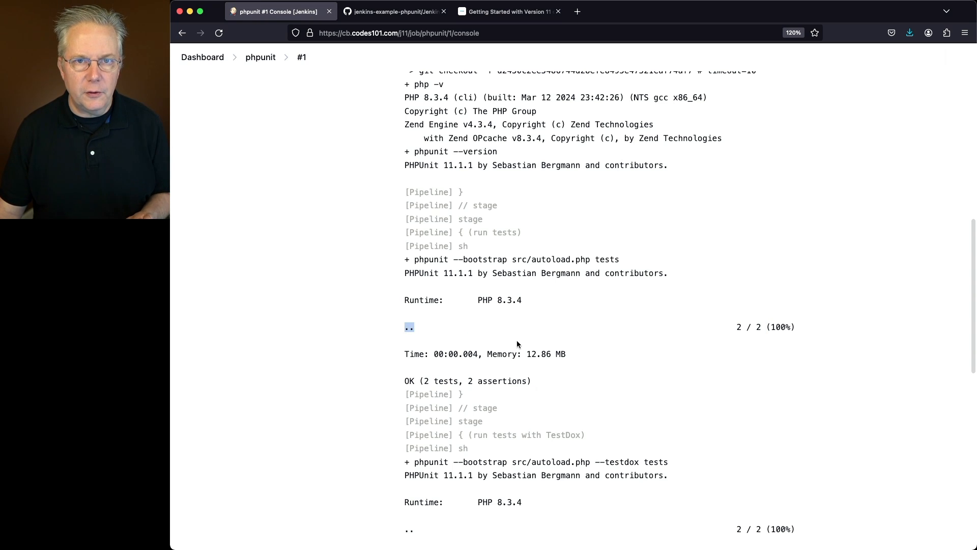
pyautogui.scroll(-3)
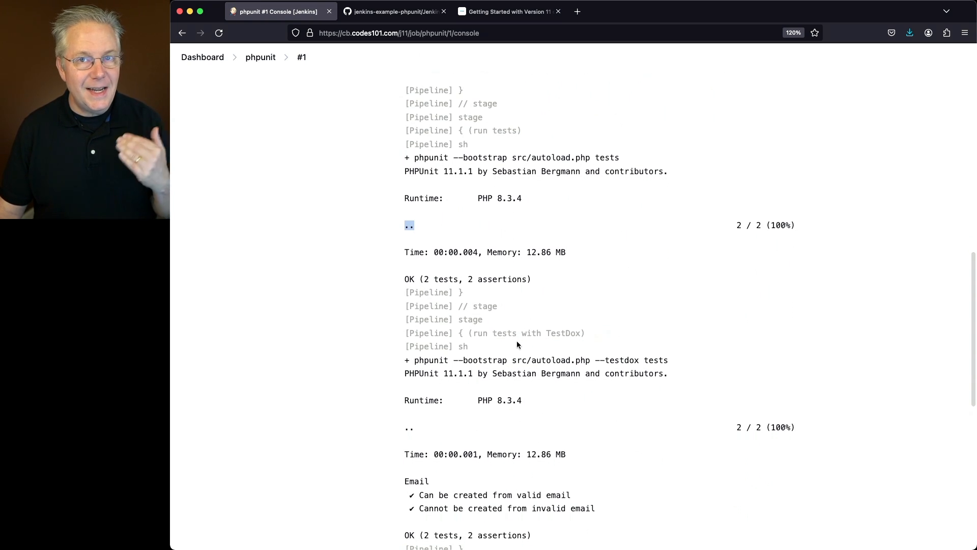
pyautogui.scroll(-3)
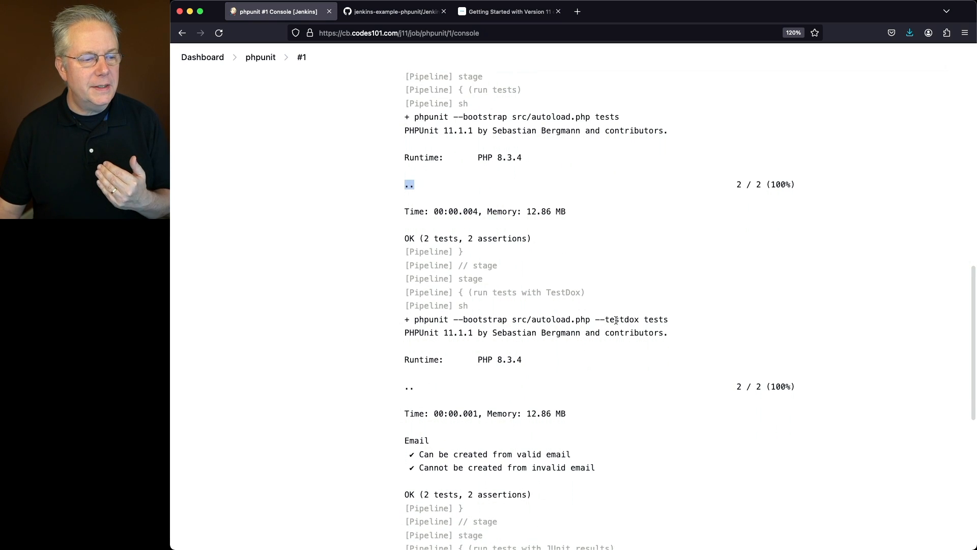
pyautogui.scroll(-3)
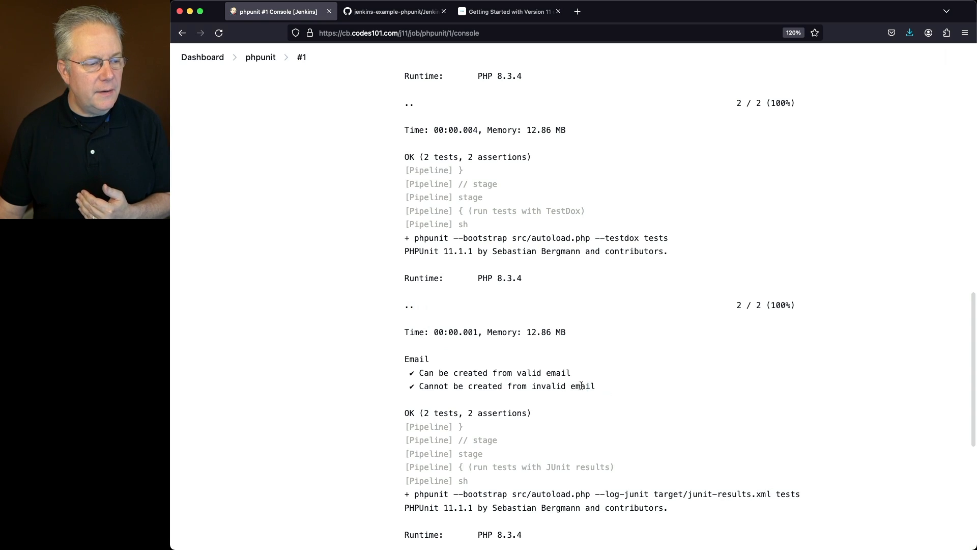
# Highlight the Email TestDox checks, JUnit log option, and recorded test results before Finished: SUCCESS.
pyautogui.moveTo(404, 358); pyautogui.dragTo(595, 385)
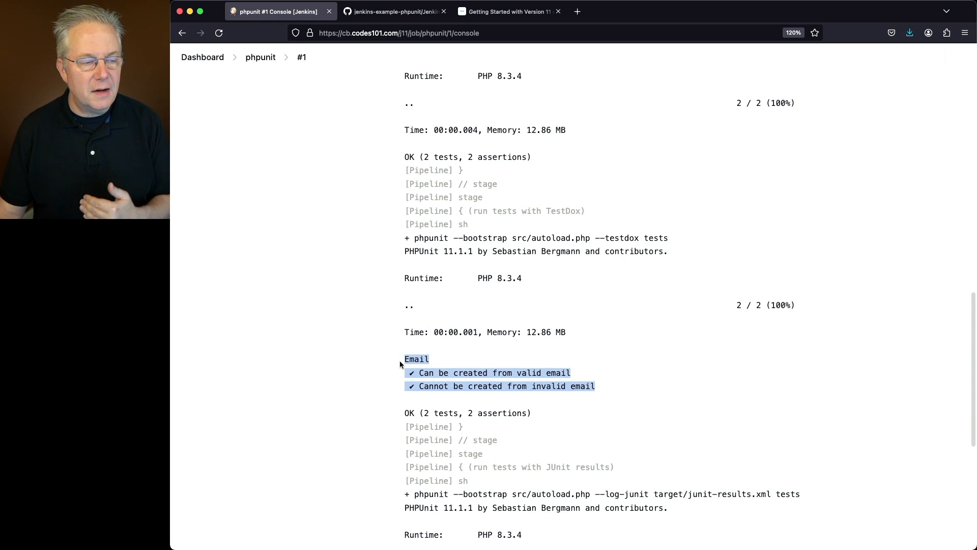
pyautogui.moveTo(539, 381)
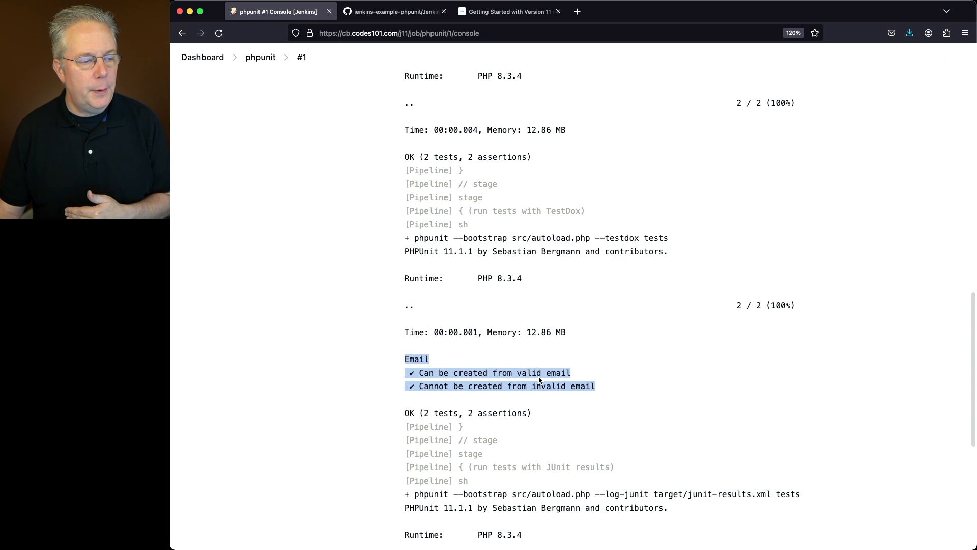
pyautogui.scroll(-3)
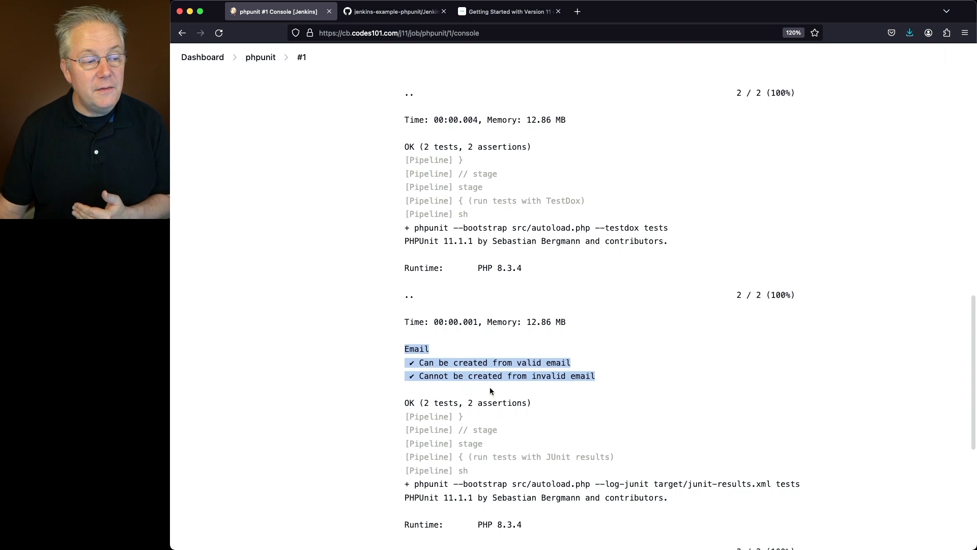
pyautogui.scroll(-3)
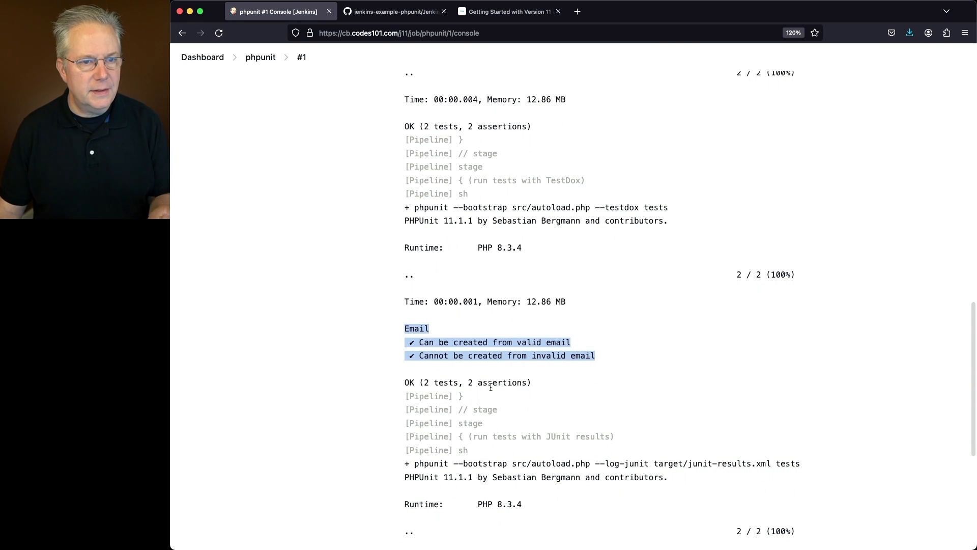
pyautogui.scroll(-3)
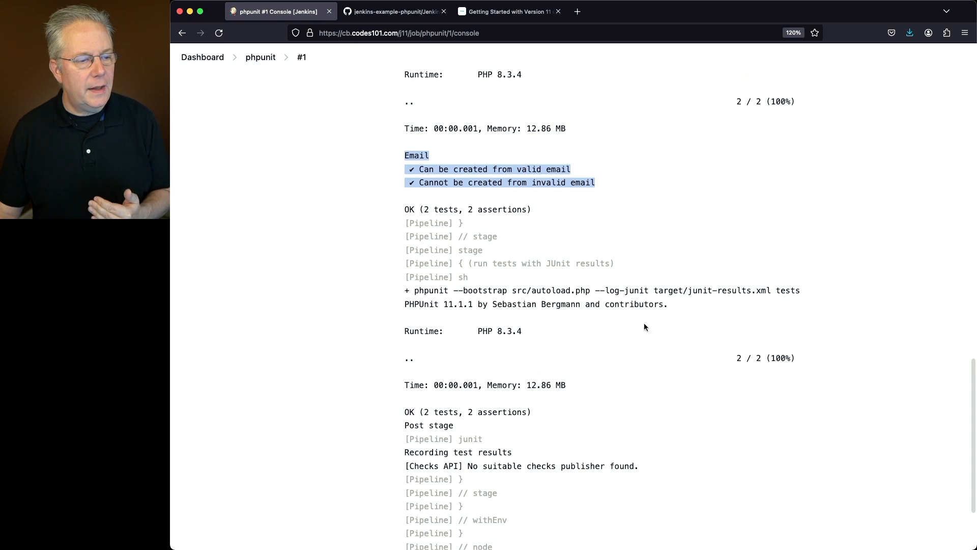
pyautogui.moveTo(601, 290); pyautogui.dragTo(728, 290)
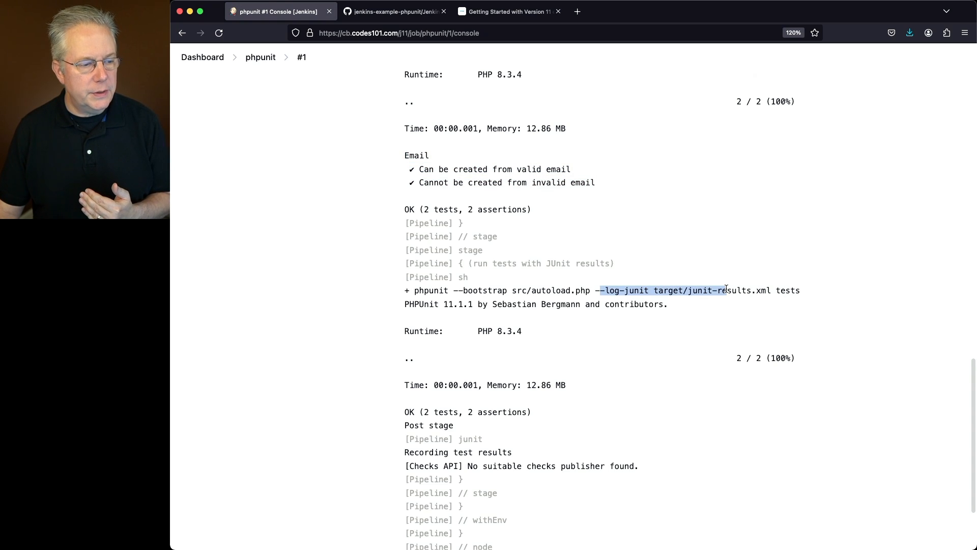
pyautogui.scroll(-3)
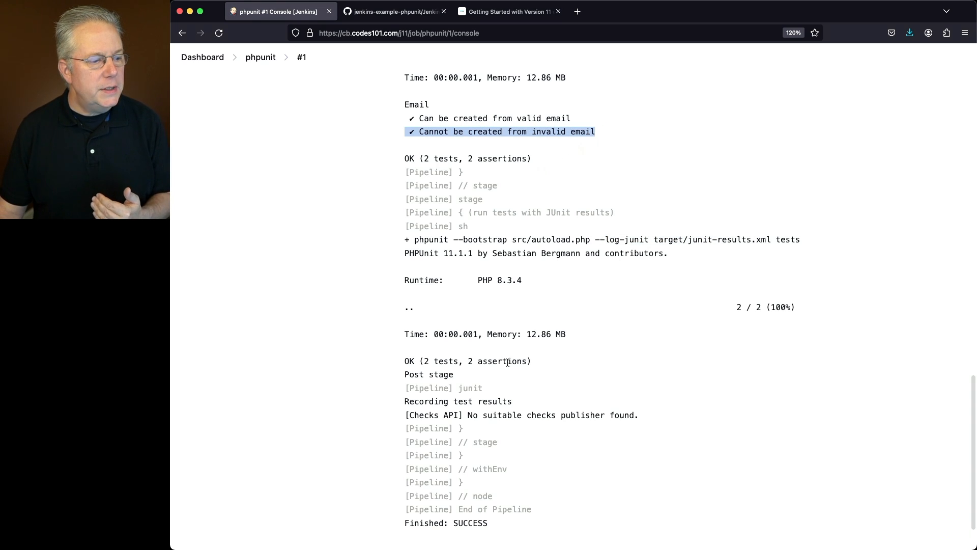
pyautogui.doubleClick(480, 400)
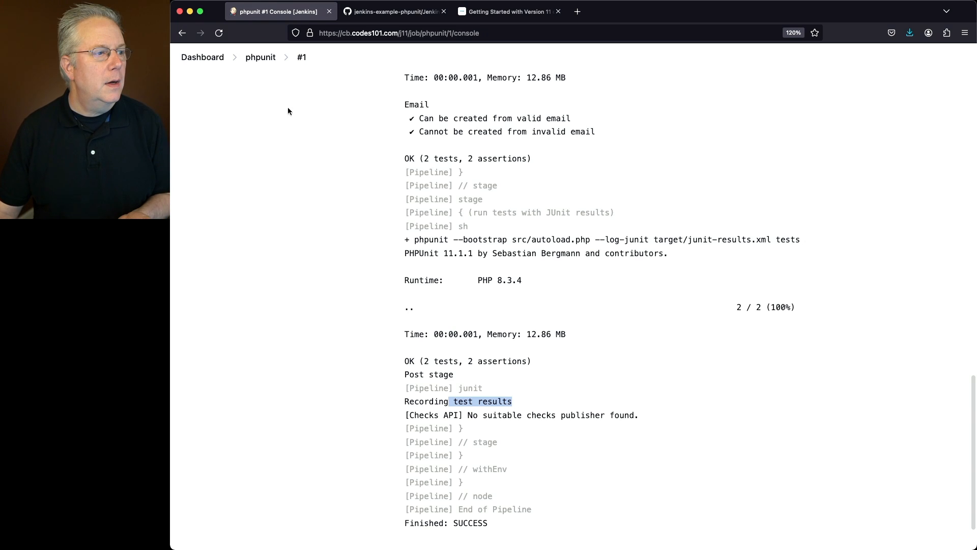
pyautogui.moveTo(303, 57)
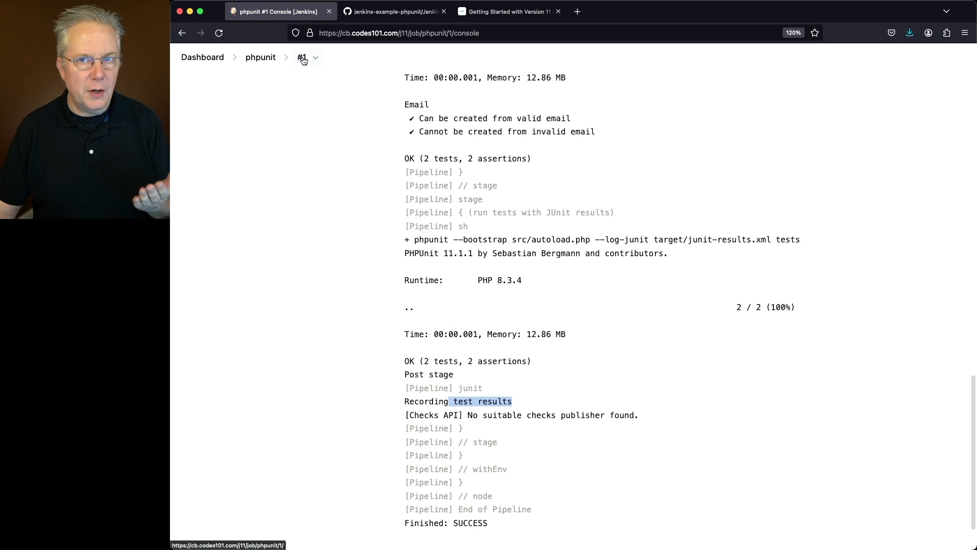
# Open build #1's Test Result for the root package, showing two passed EmailTest tests.
pyautogui.click(301, 57)
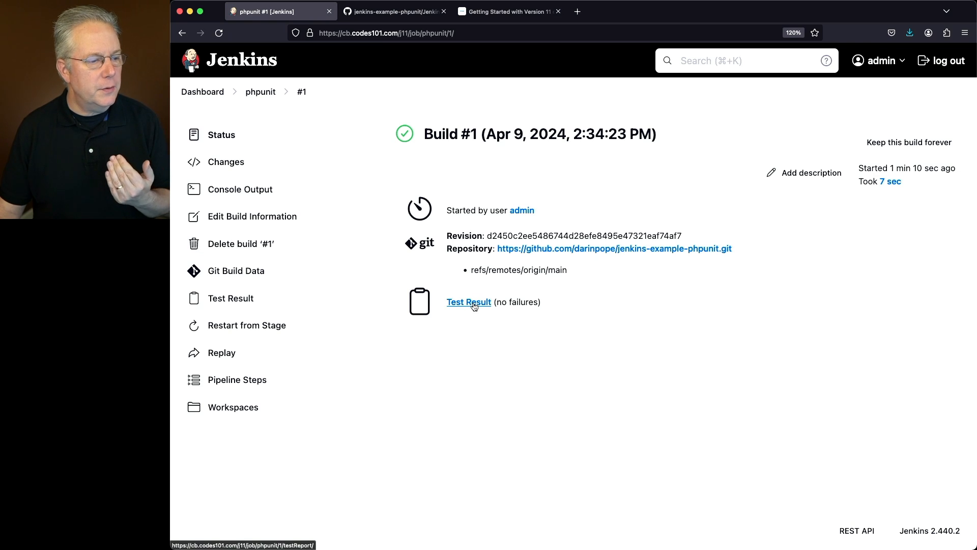
pyautogui.moveTo(300, 299)
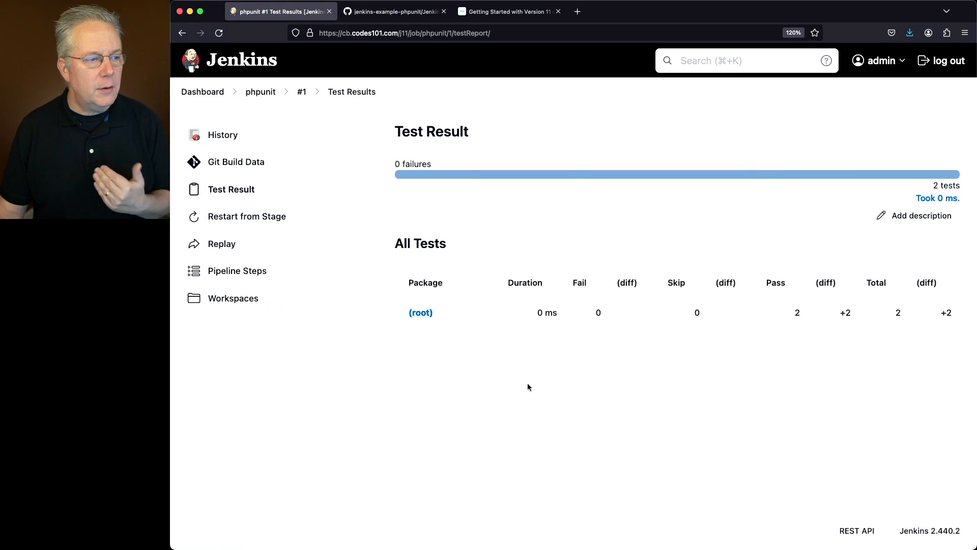
pyautogui.moveTo(460, 323)
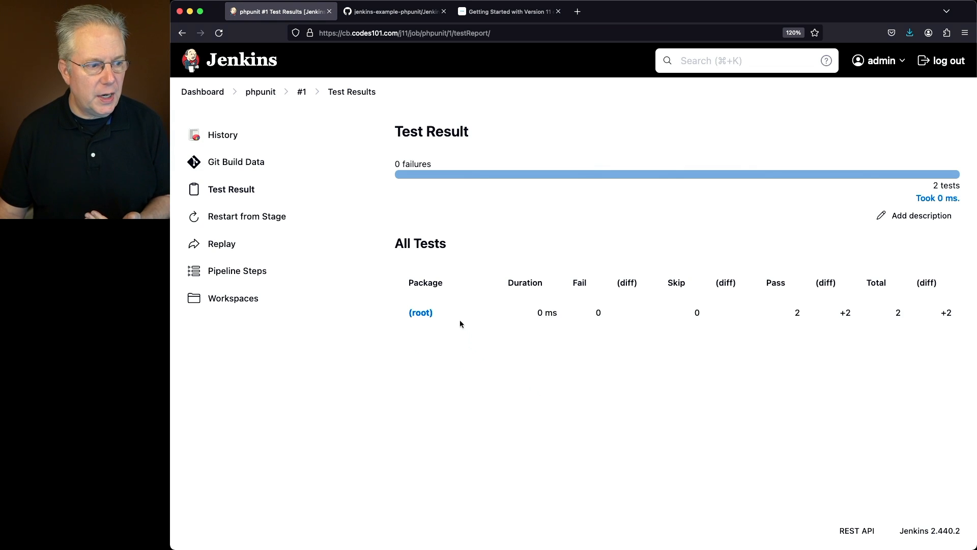
pyautogui.click(420, 312)
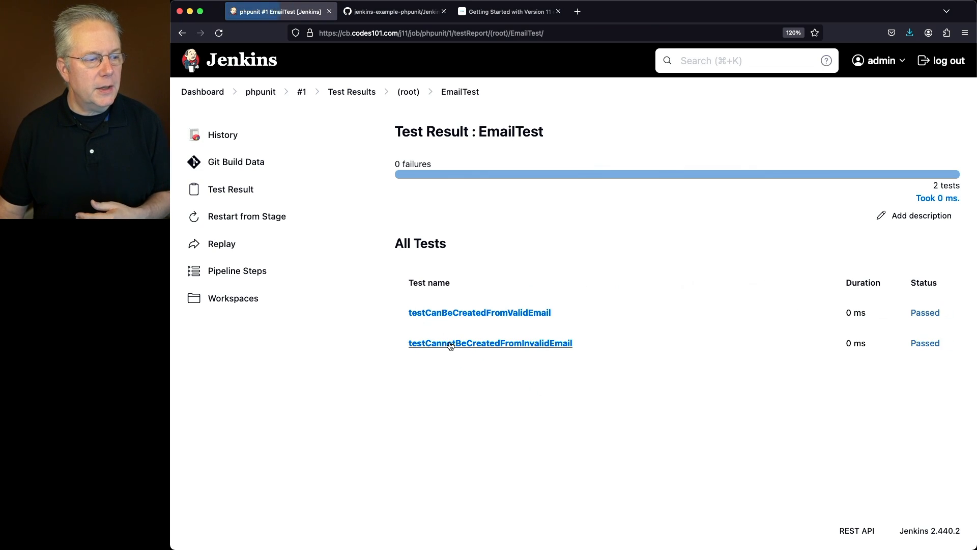